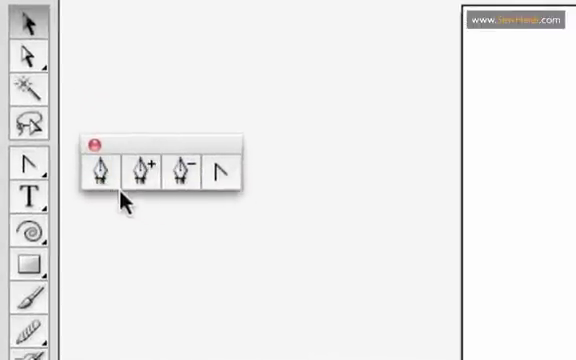
pyautogui.moveTo(98, 172)
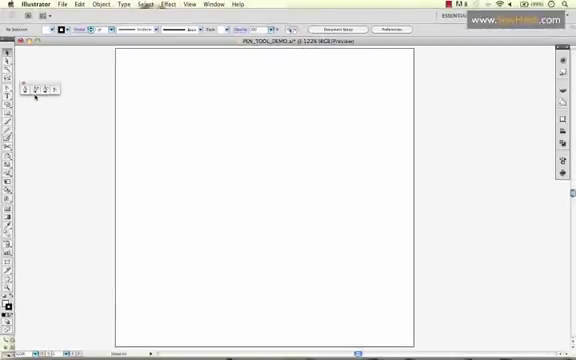
pyautogui.moveTo(39, 97)
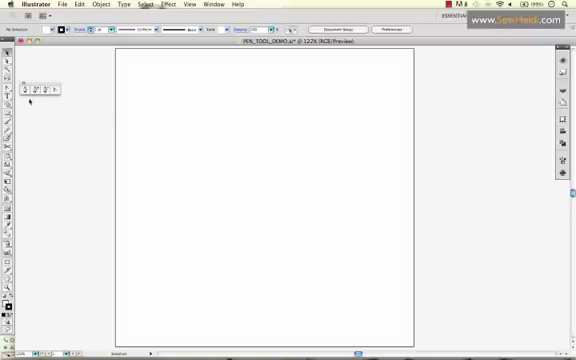
pyautogui.moveTo(85, 155)
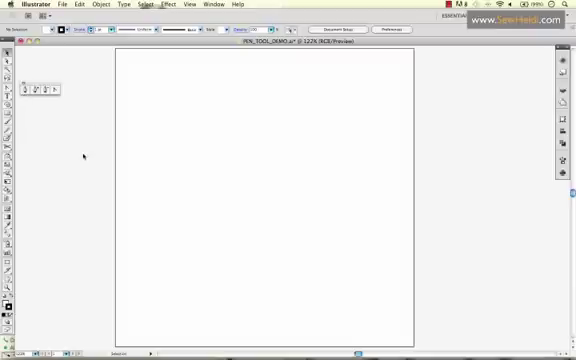
pyautogui.moveTo(140, 130)
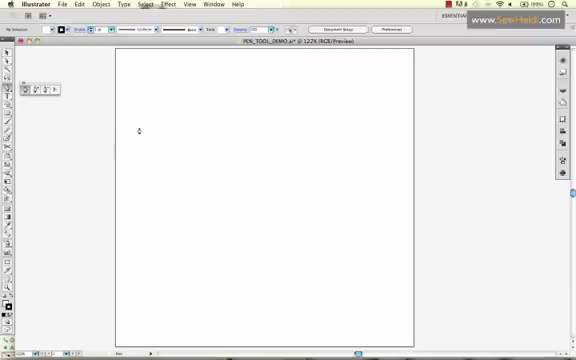
pyautogui.click(138, 105)
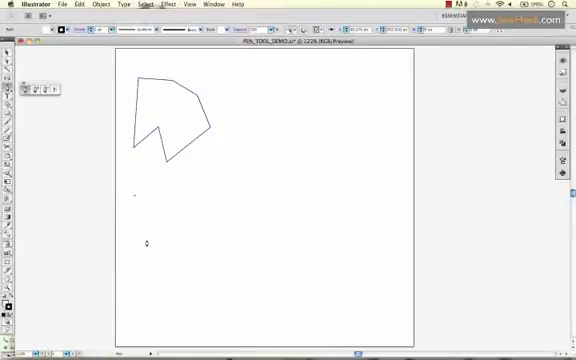
# - Drag out a smooth curved anchor point with the Pen tool below the closed shape
pyautogui.moveTo(140, 195); pyautogui.dragTo(172, 245)
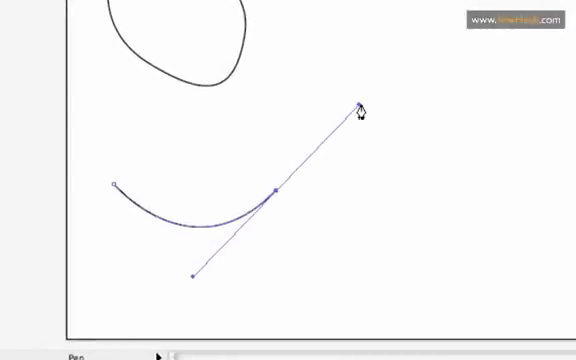
pyautogui.moveTo(375, 128)
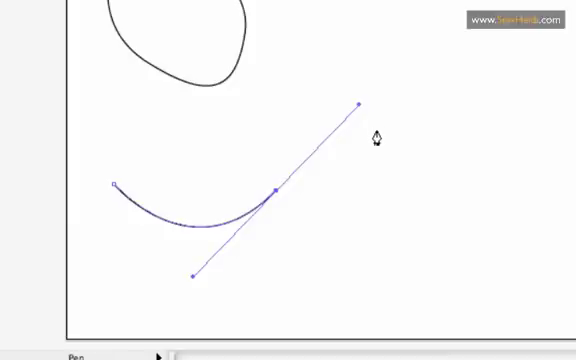
pyautogui.moveTo(415, 145)
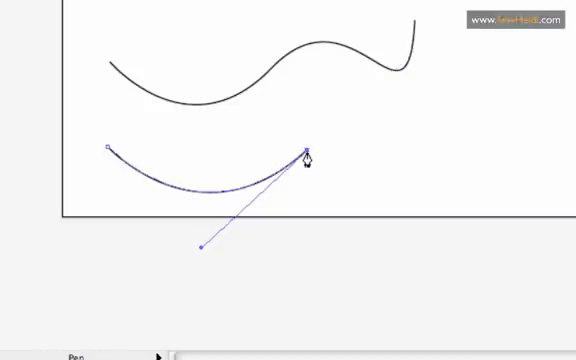
pyautogui.moveTo(425, 148)
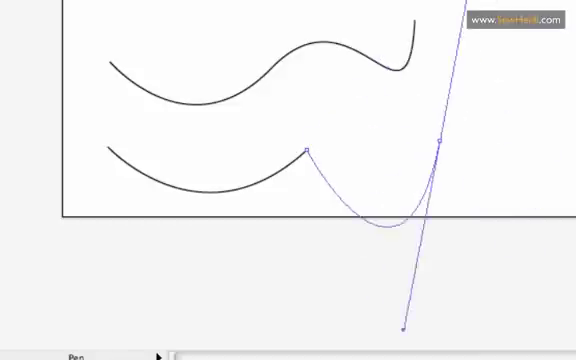
# - Drag a new Pen anchor to extend the lower curve with a deeper bend
pyautogui.moveTo(400, 325); pyautogui.dragTo(552, 258)
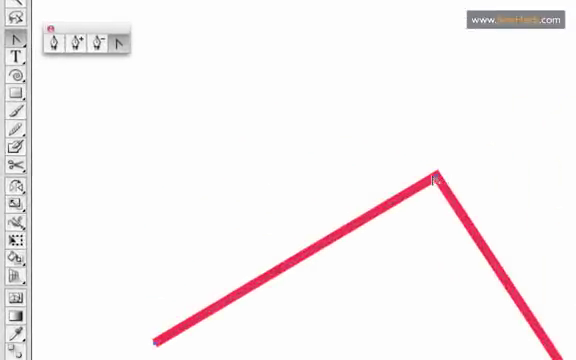
pyautogui.moveTo(117, 44)
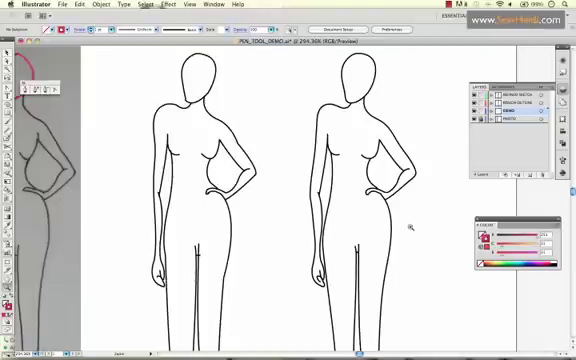
pyautogui.moveTo(410, 215)
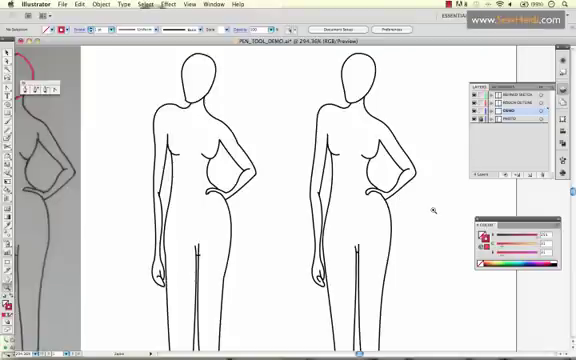